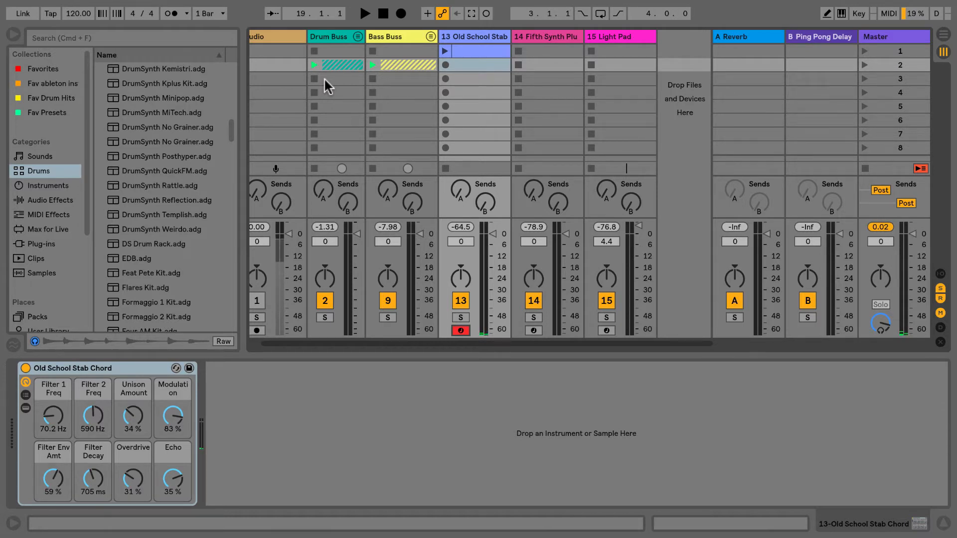
{"action": "mouse_move", "coordinate": [213, 115]}
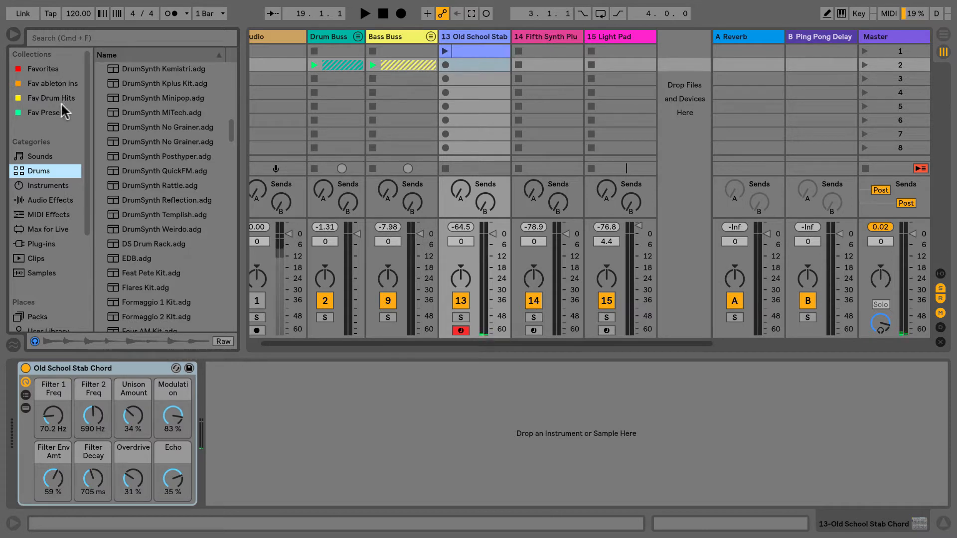
Step: Tag the Kit-909 Classic drum kit with the Blue collection colour
{"action": "scroll", "scroll_direction": "down", "scroll_amount": 3}
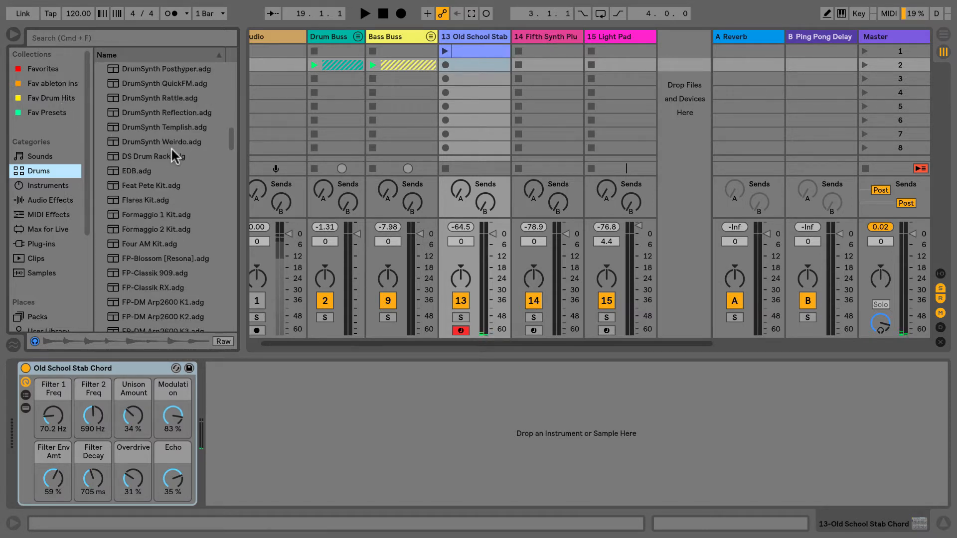
{"action": "right_click", "coordinate": [156, 127]}
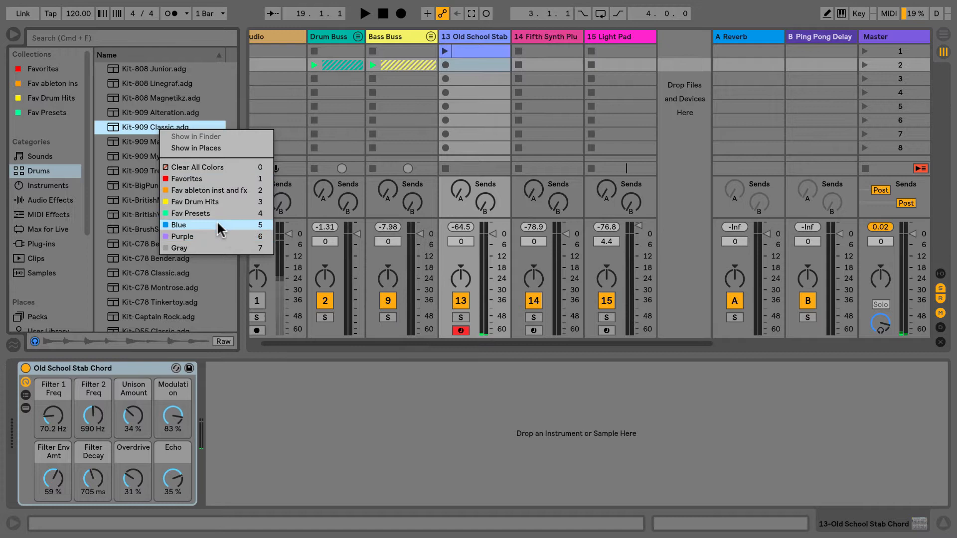
{"action": "left_click", "coordinate": [178, 225]}
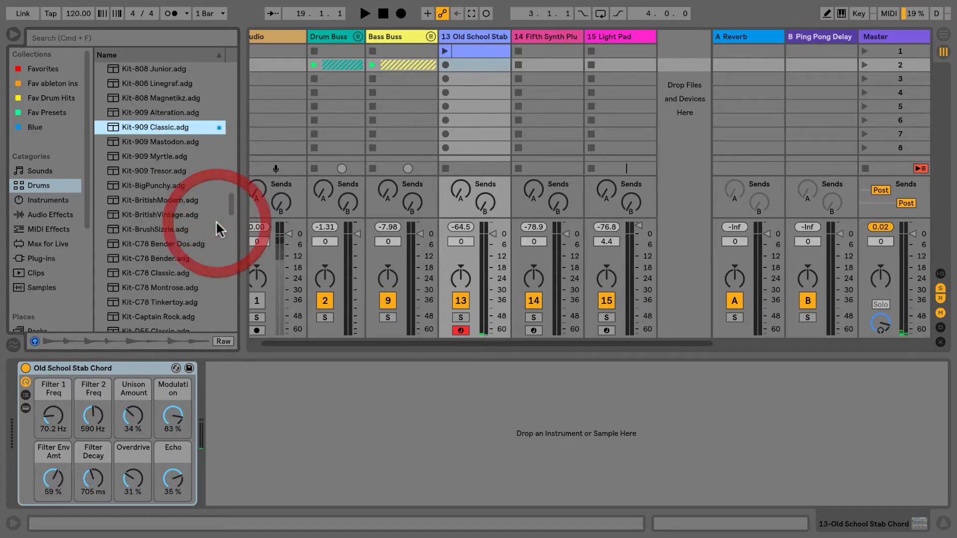
Step: Rename the Blue collection to 'Fav Drums'
{"action": "double_click", "coordinate": [34, 128]}
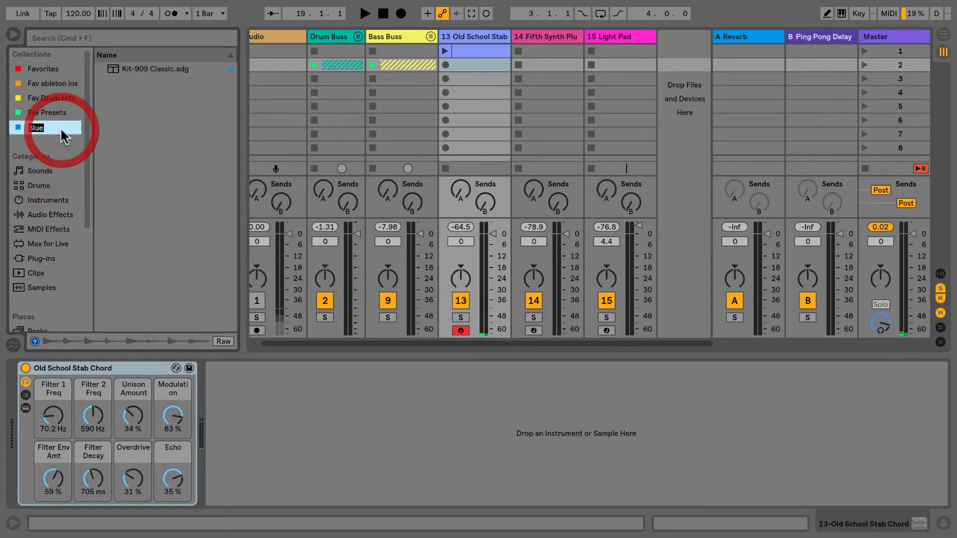
{"action": "type", "text": "Fav"}
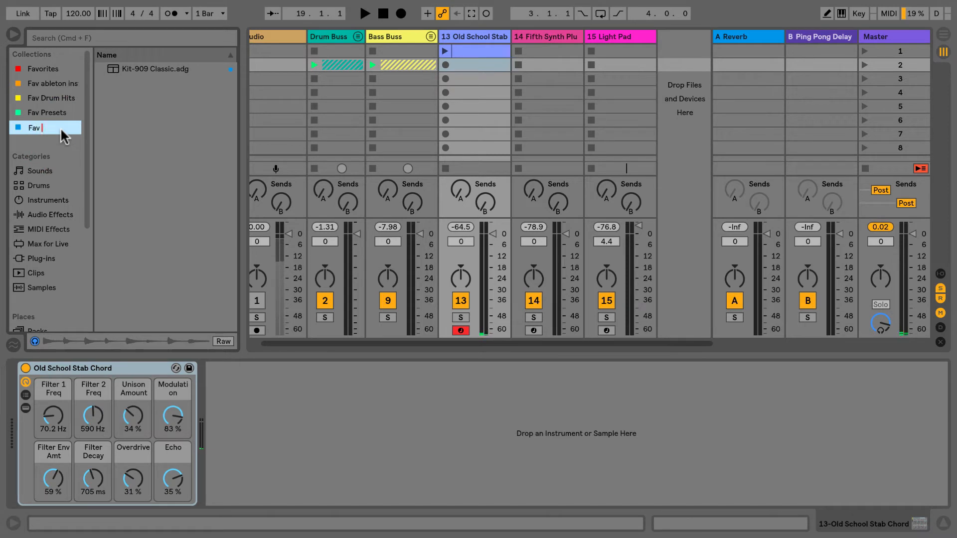
{"action": "type", "text": "Drums"}
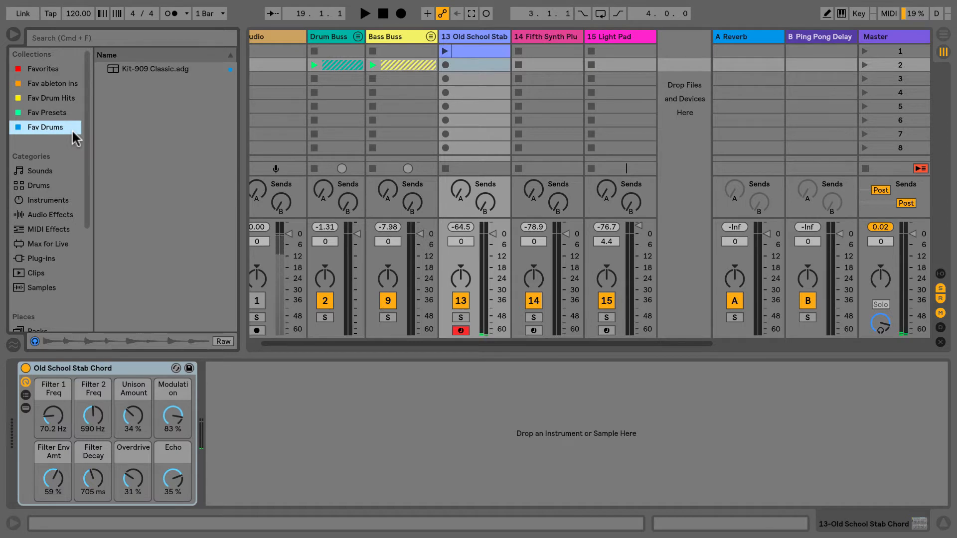
{"action": "left_click", "coordinate": [365, 13]}
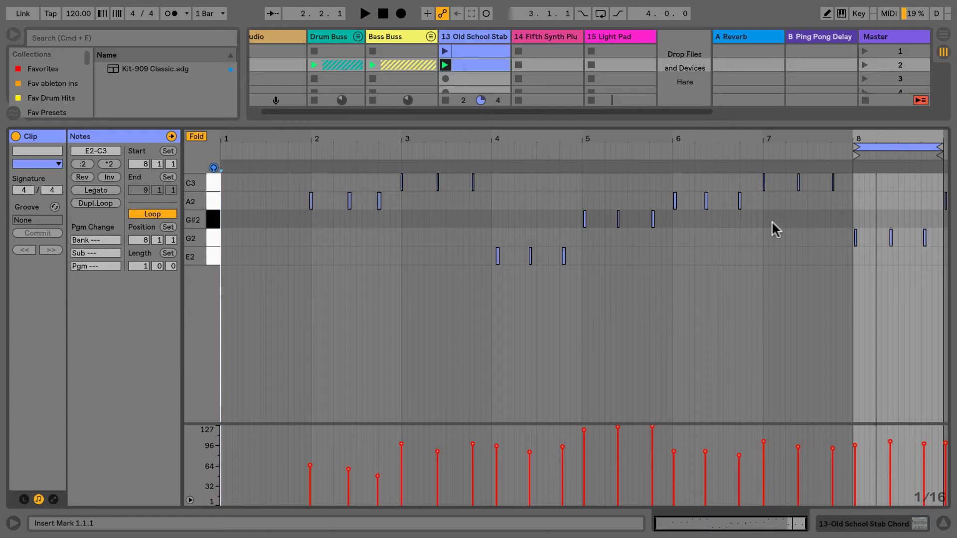
{"action": "mouse_move", "coordinate": [716, 237]}
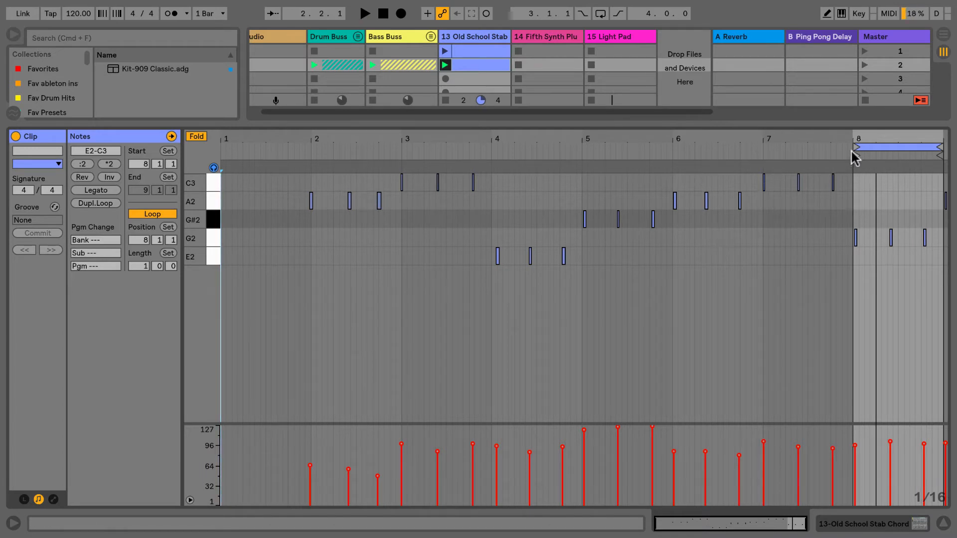
Step: Set the stab clip's loop brace to a three-bar region starting at bar 6
{"action": "left_click_drag", "start_coordinate": [855, 148], "coordinate": [735, 148]}
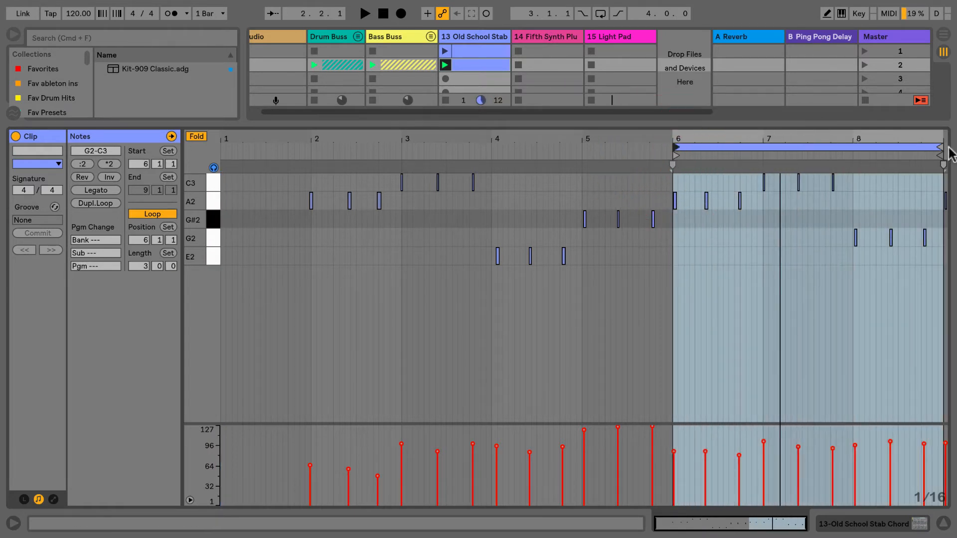
{"action": "left_click_drag", "start_coordinate": [940, 151], "coordinate": [869, 152]}
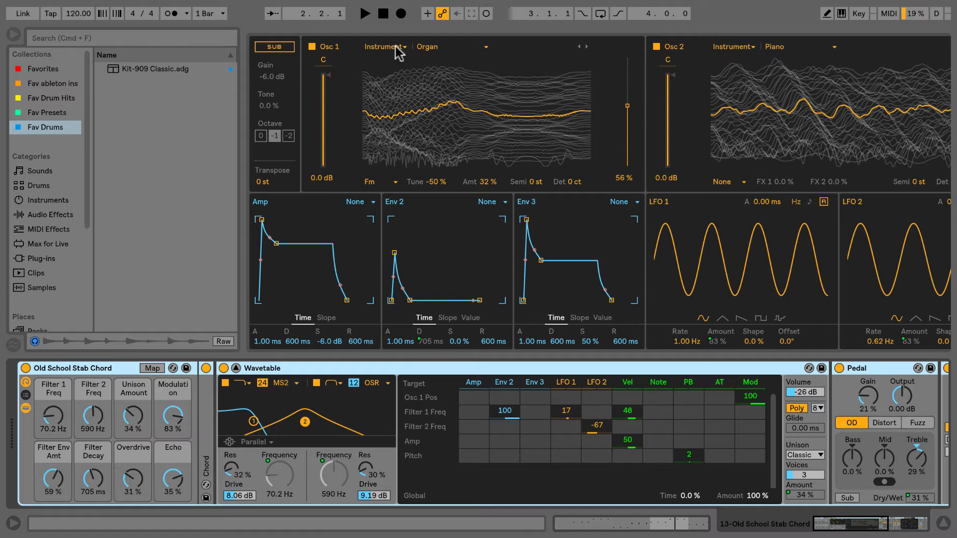
Step: Browse Osc 1's wavetable categories, then return to Session View with the drum group
{"action": "left_click", "coordinate": [386, 47]}
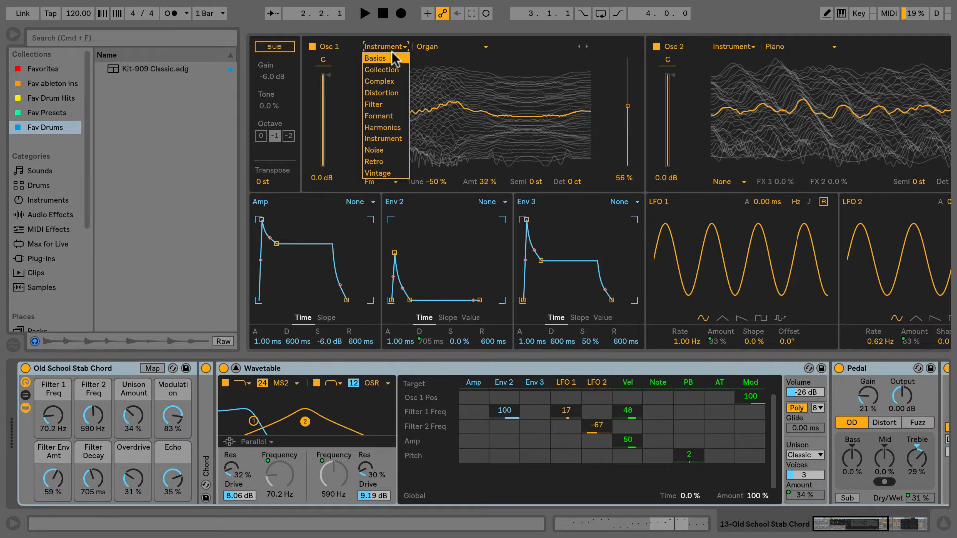
{"action": "mouse_move", "coordinate": [394, 63]}
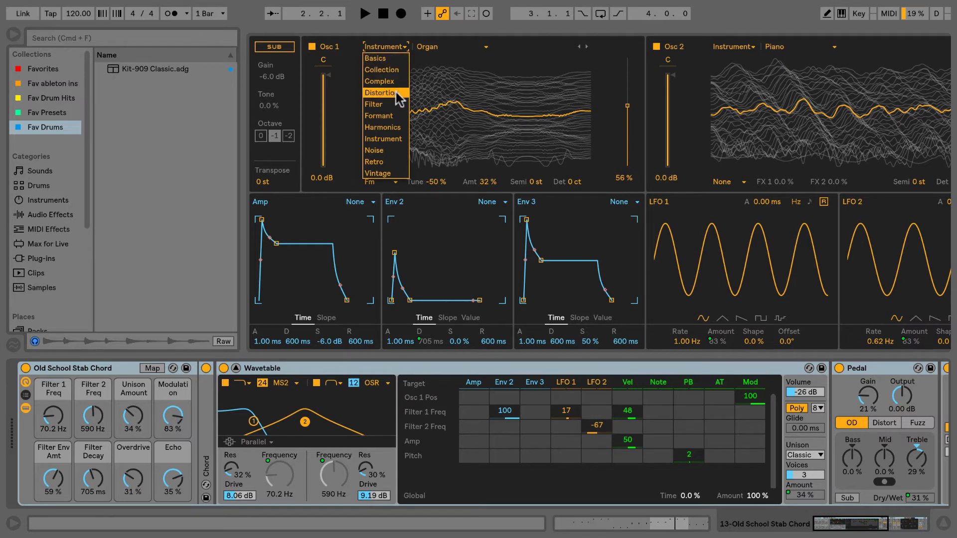
{"action": "mouse_move", "coordinate": [485, 129]}
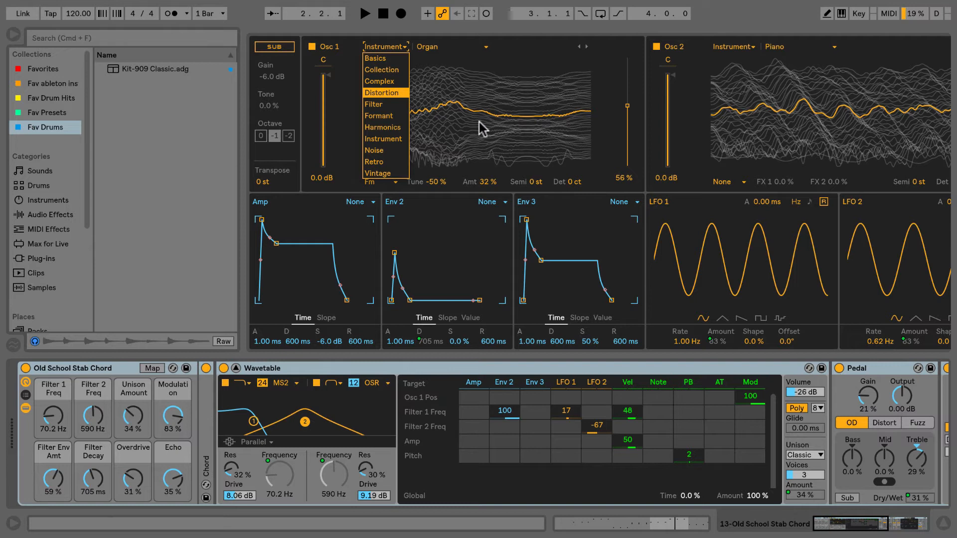
{"action": "mouse_move", "coordinate": [536, 231]}
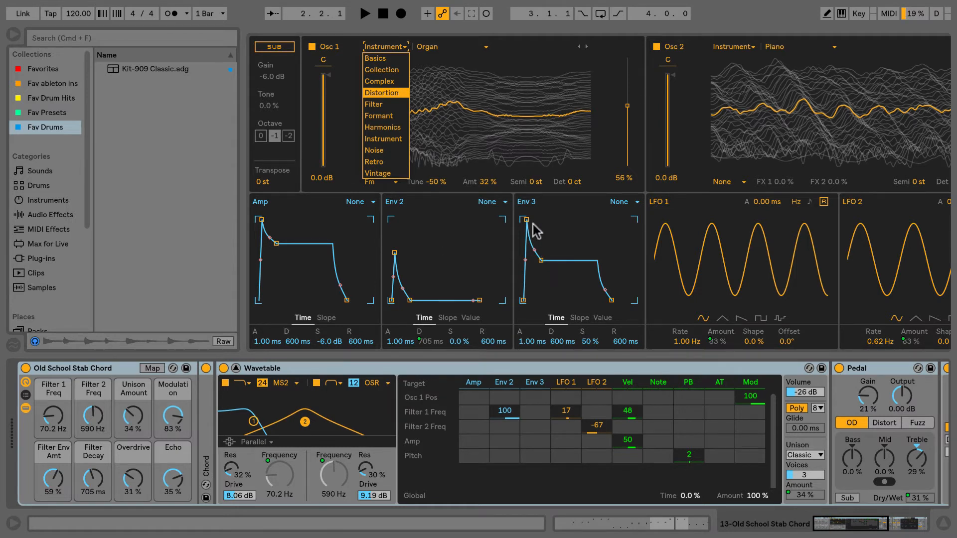
{"action": "mouse_move", "coordinate": [376, 459]}
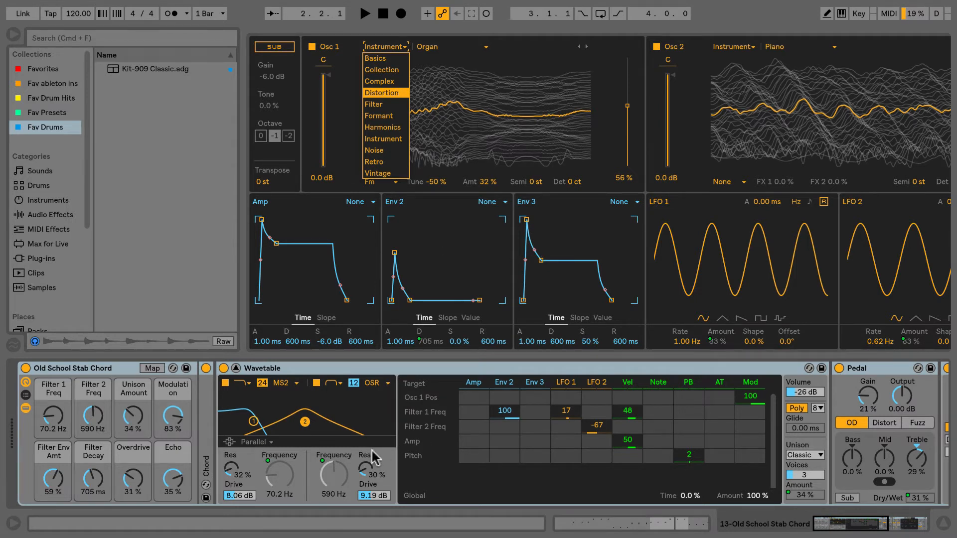
{"action": "mouse_move", "coordinate": [515, 408]}
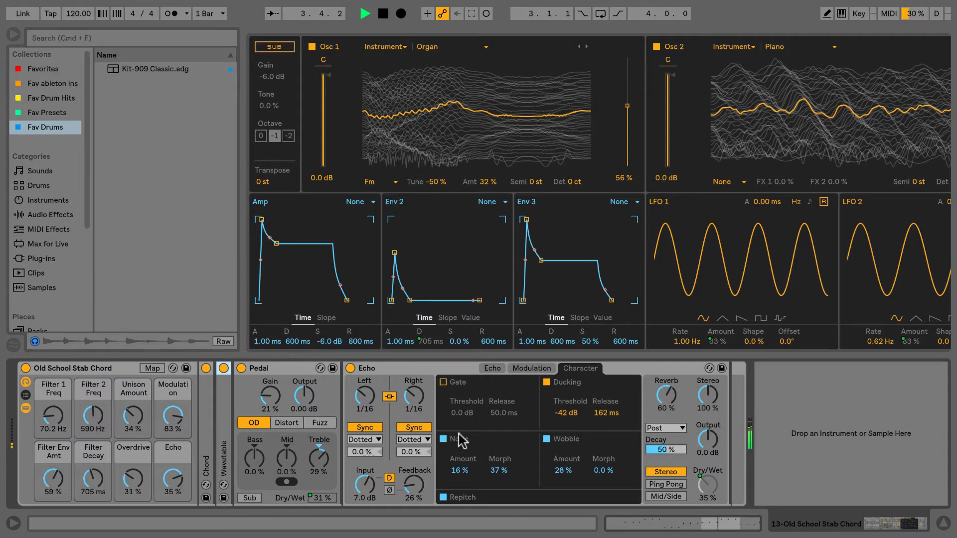
{"action": "left_click", "coordinate": [364, 13]}
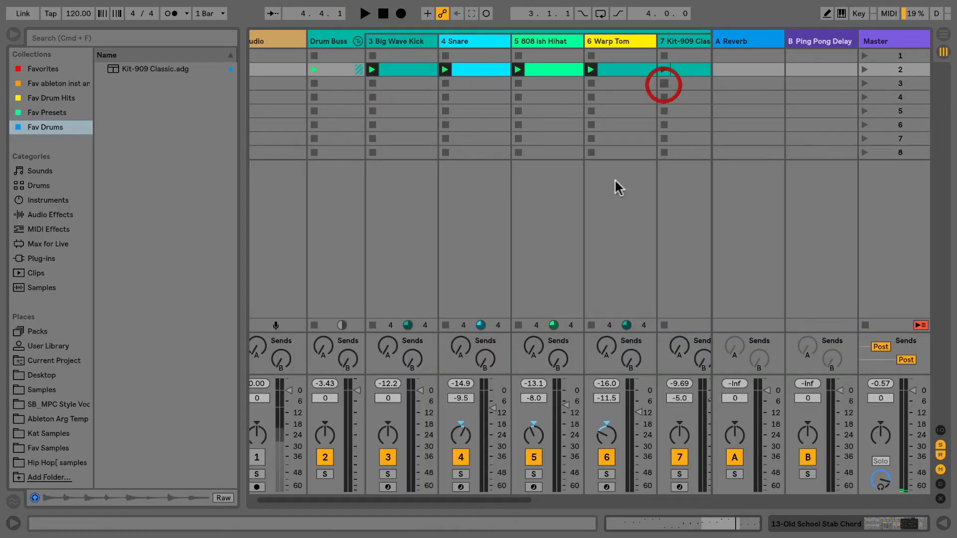
Step: Solo the Drum Buss group and play it back to audition the drums alone
{"action": "left_click", "coordinate": [324, 475]}
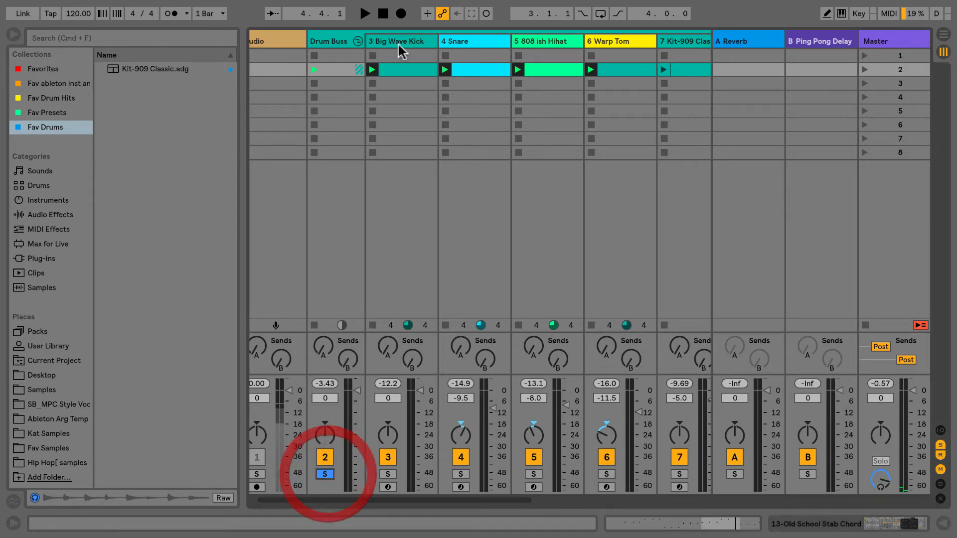
{"action": "left_click", "coordinate": [365, 13]}
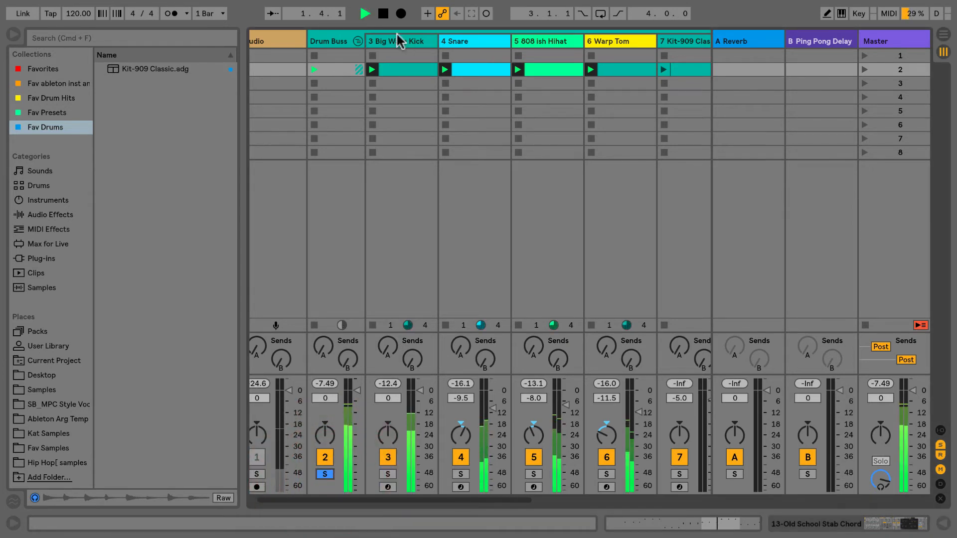
{"action": "left_click", "coordinate": [324, 475]}
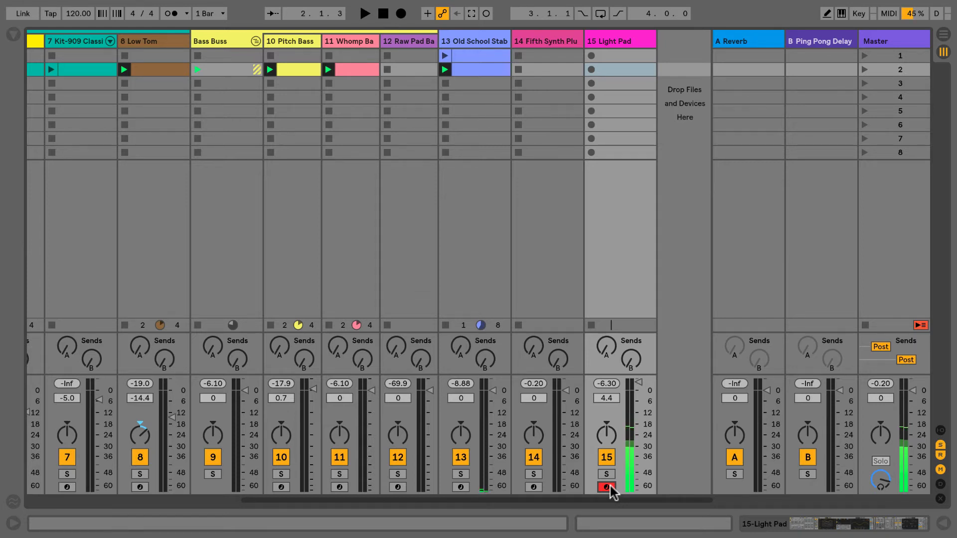
Step: Arm the 15 Light Pad track for recording
{"action": "left_click", "coordinate": [606, 486]}
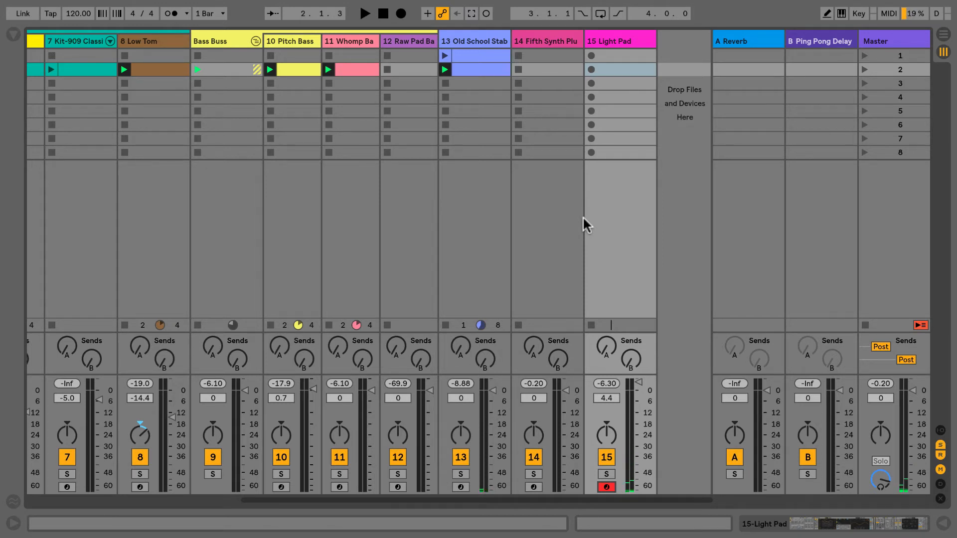
{"action": "mouse_move", "coordinate": [604, 43]}
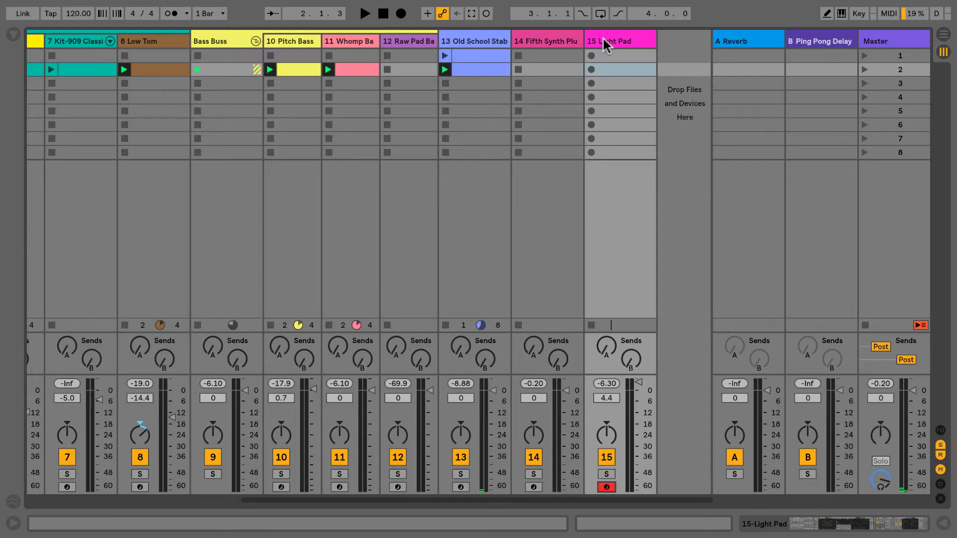
Step: Show the Light Pad track's Pedal, Utility and Echo device chain
{"action": "left_click", "coordinate": [608, 41]}
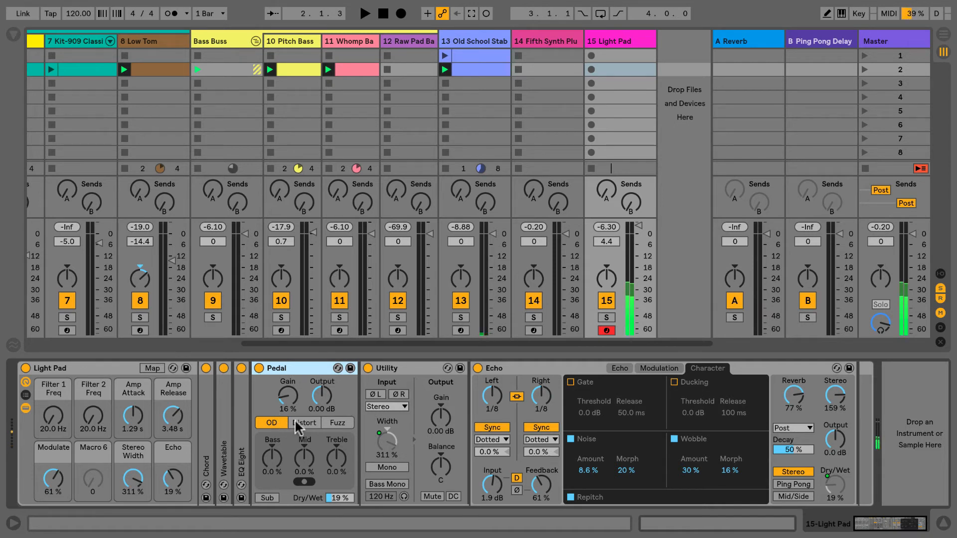
Step: Switch the Light Pad's Pedal through Distort to Fuzz mode
{"action": "left_click", "coordinate": [304, 423]}
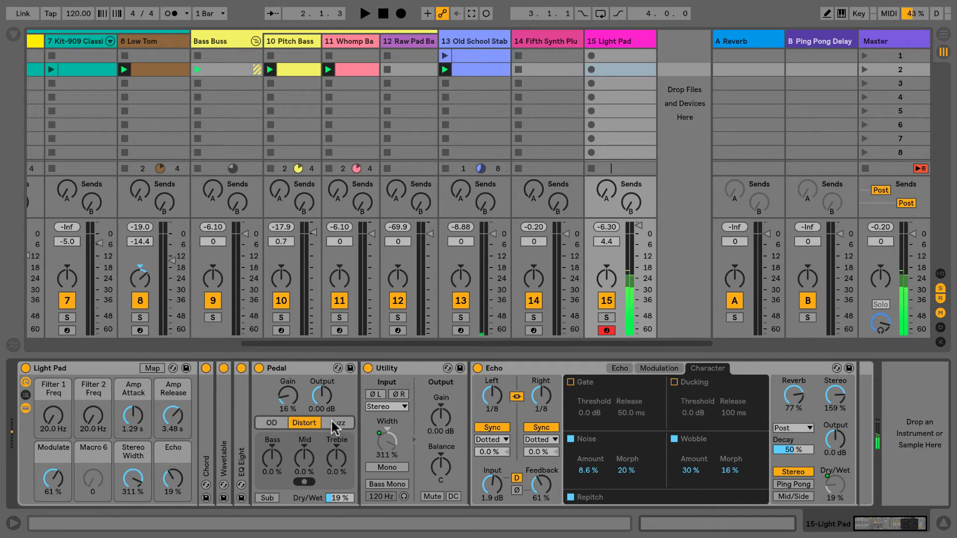
{"action": "left_click", "coordinate": [338, 423]}
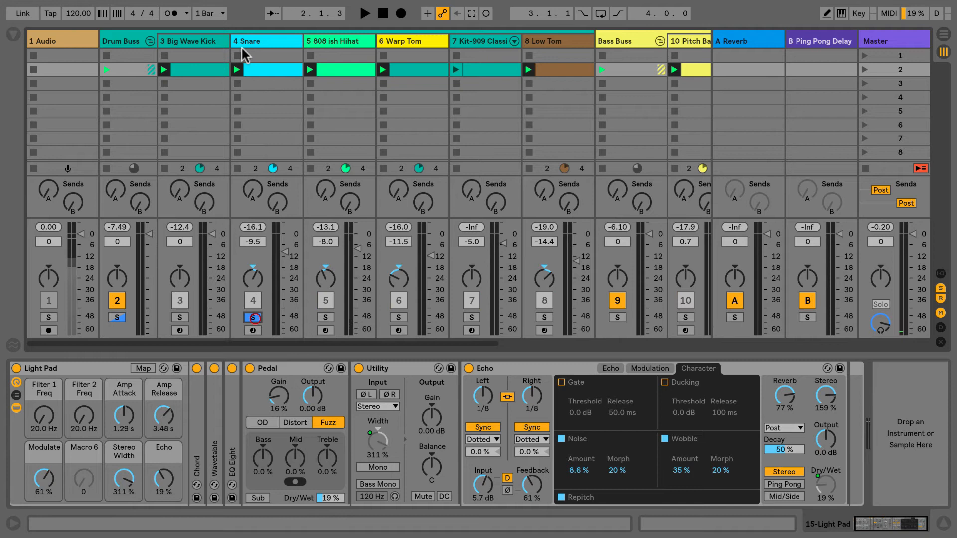
Step: Show the Snare track's devices with Echo selected in the Fav ableton ins collection
{"action": "left_click", "coordinate": [252, 330]}
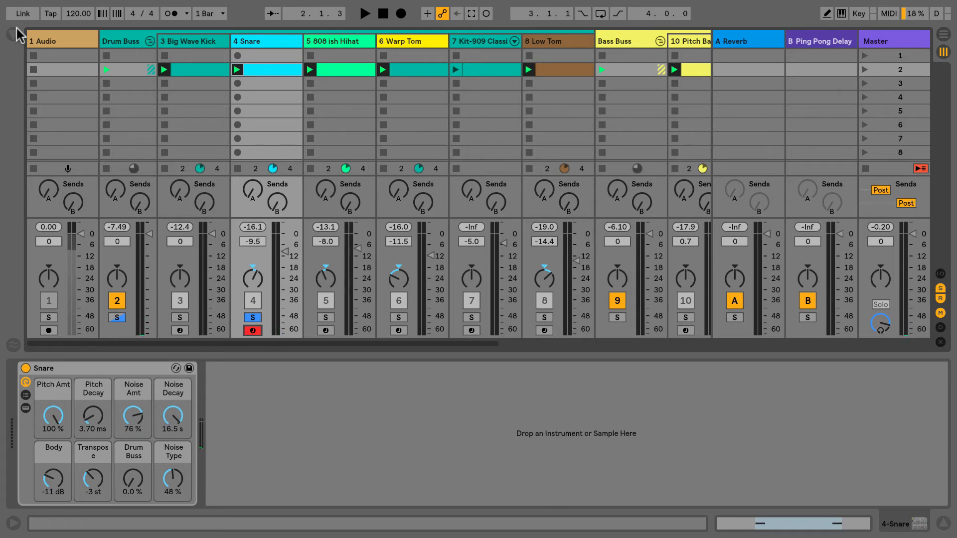
{"action": "left_click", "coordinate": [12, 34]}
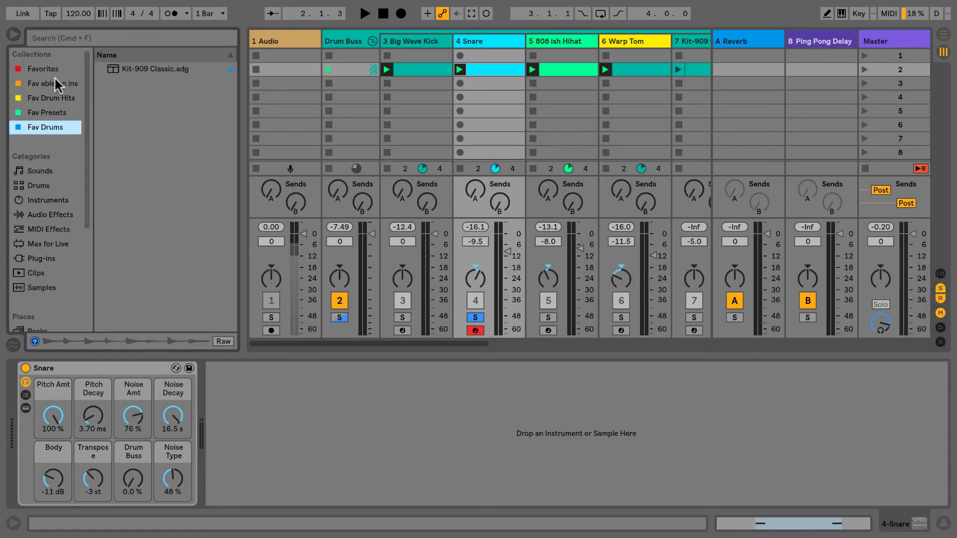
{"action": "left_click", "coordinate": [53, 83]}
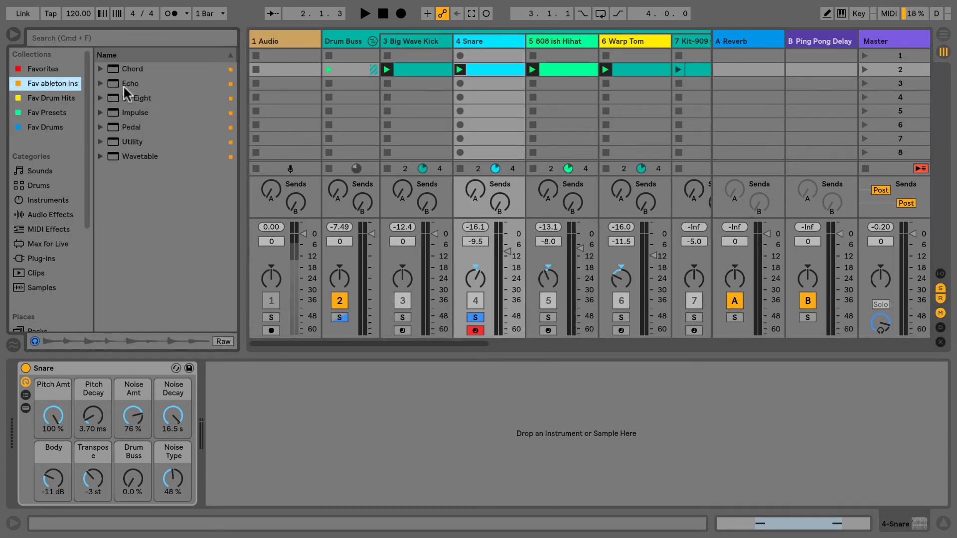
{"action": "left_click", "coordinate": [129, 83]}
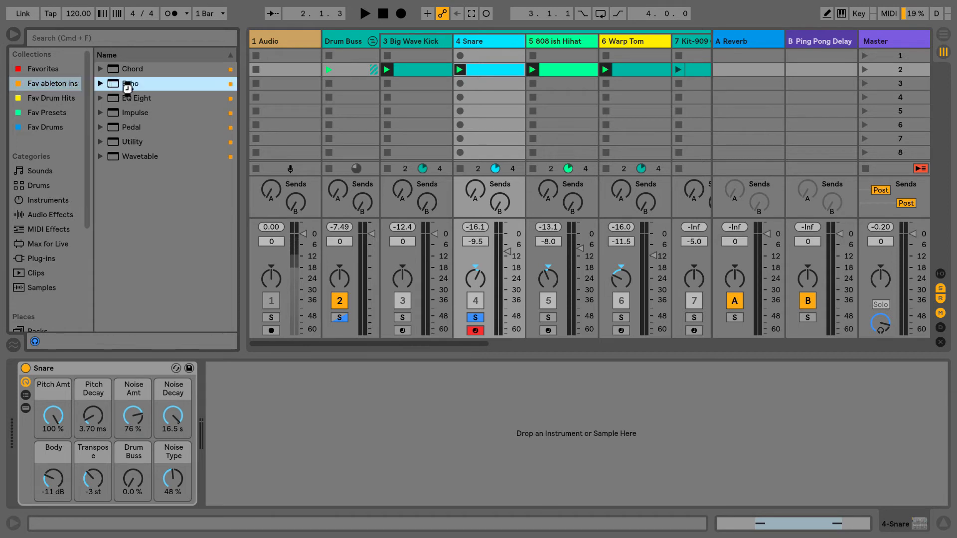
Step: Load Echo onto the Snare track with Reverb at 99% and its Character settings shown
{"action": "double_click", "coordinate": [129, 83]}
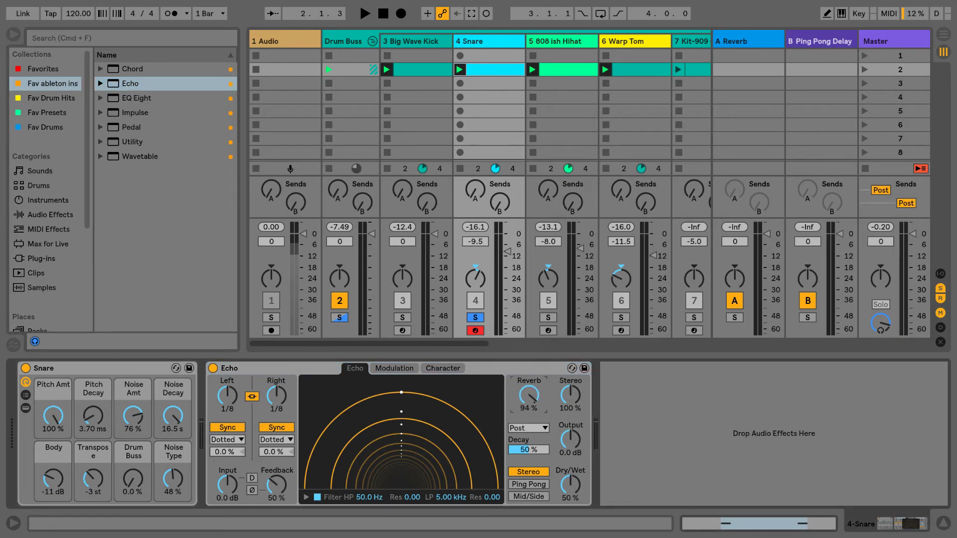
{"action": "left_click_drag", "start_coordinate": [526, 396], "coordinate": [533, 379]}
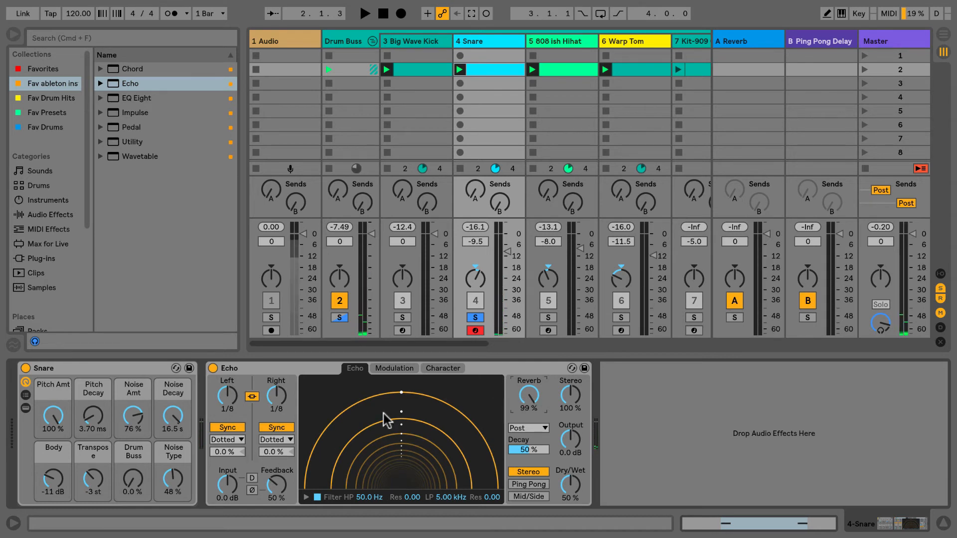
{"action": "left_click", "coordinate": [441, 368]}
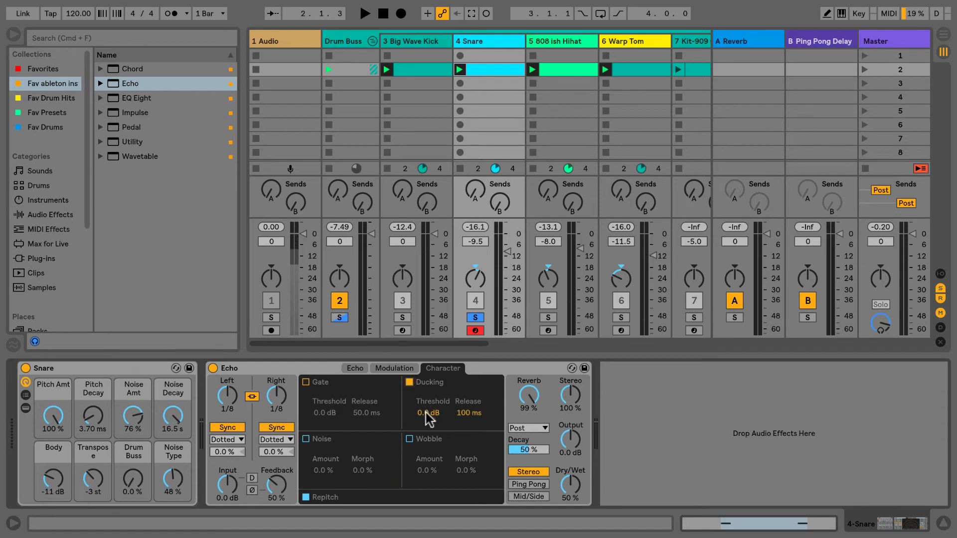
Step: Set the Snare echo's ducking to -60 dB threshold and 1.00 s release
{"action": "left_click_drag", "start_coordinate": [428, 413], "coordinate": [449, 421]}
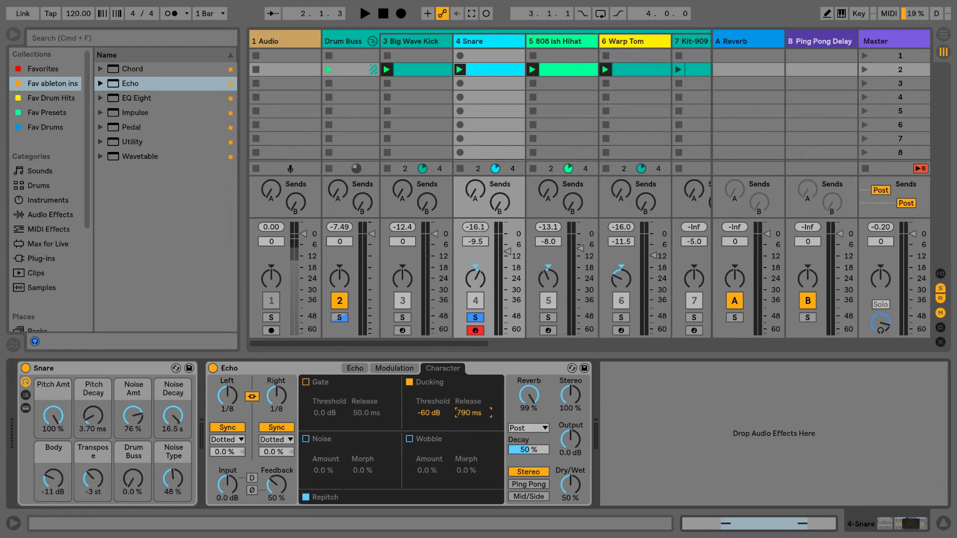
{"action": "left_click_drag", "start_coordinate": [469, 413], "coordinate": [468, 409]}
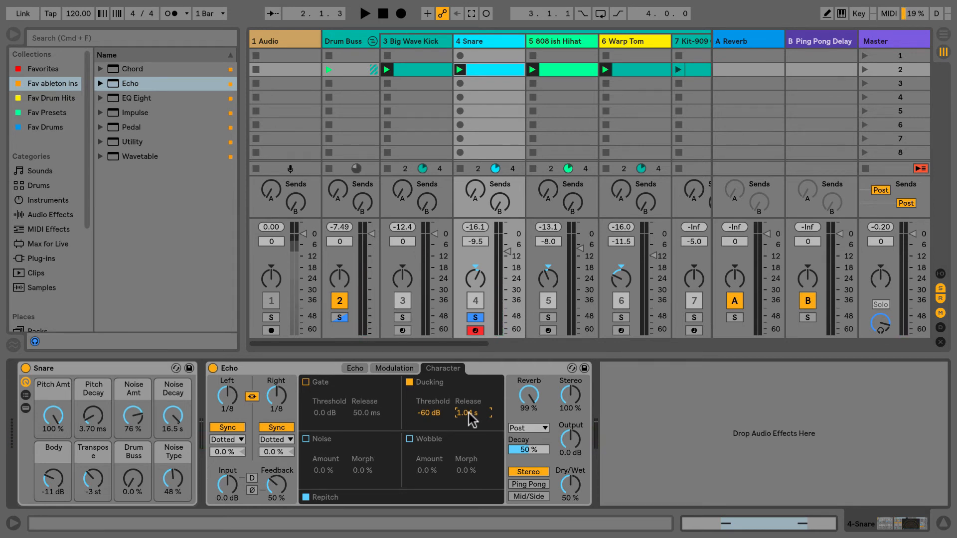
{"action": "left_click_drag", "start_coordinate": [467, 413], "coordinate": [477, 403]}
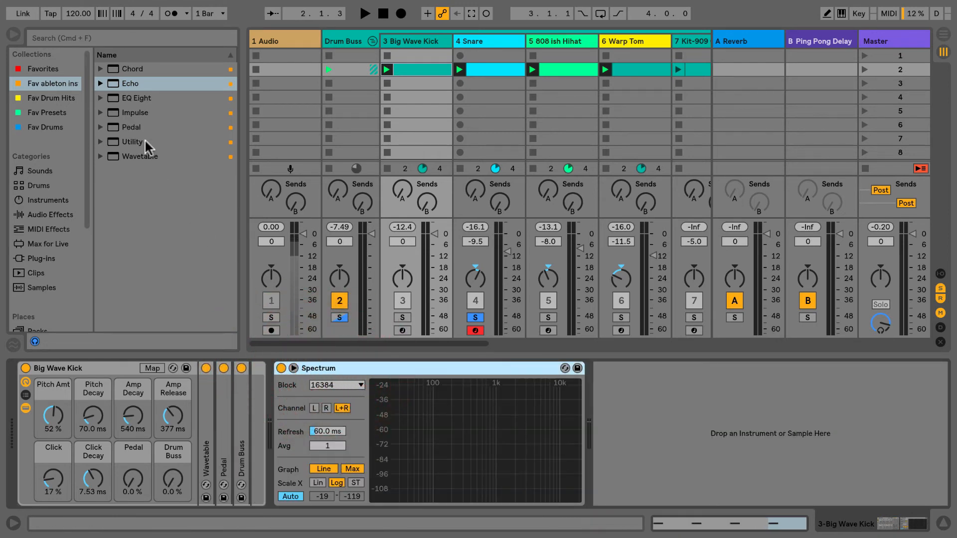
Step: Add Utility to Big Wave Kick with Bass Mono on at 120 Hz
{"action": "left_click", "coordinate": [132, 142]}
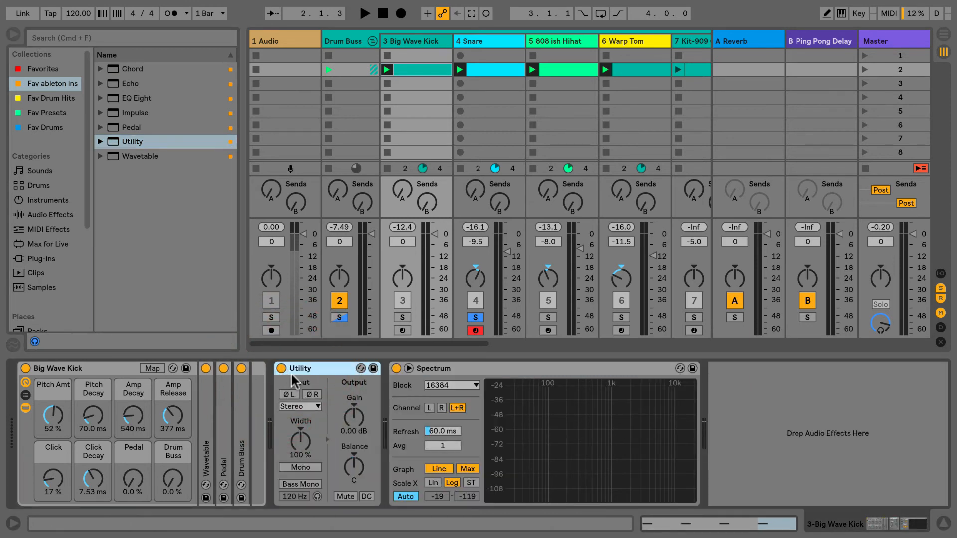
{"action": "left_click", "coordinate": [300, 467]}
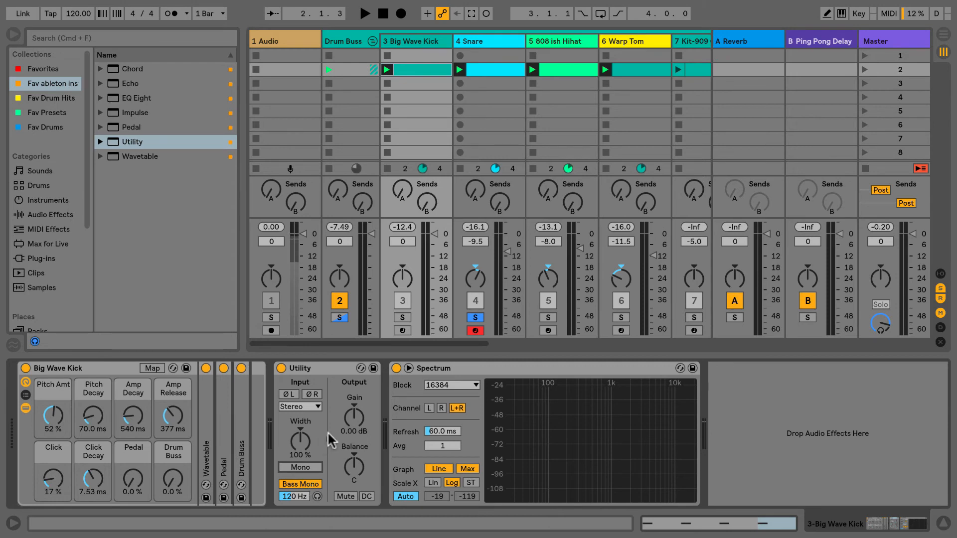
{"action": "double_click", "coordinate": [136, 98]}
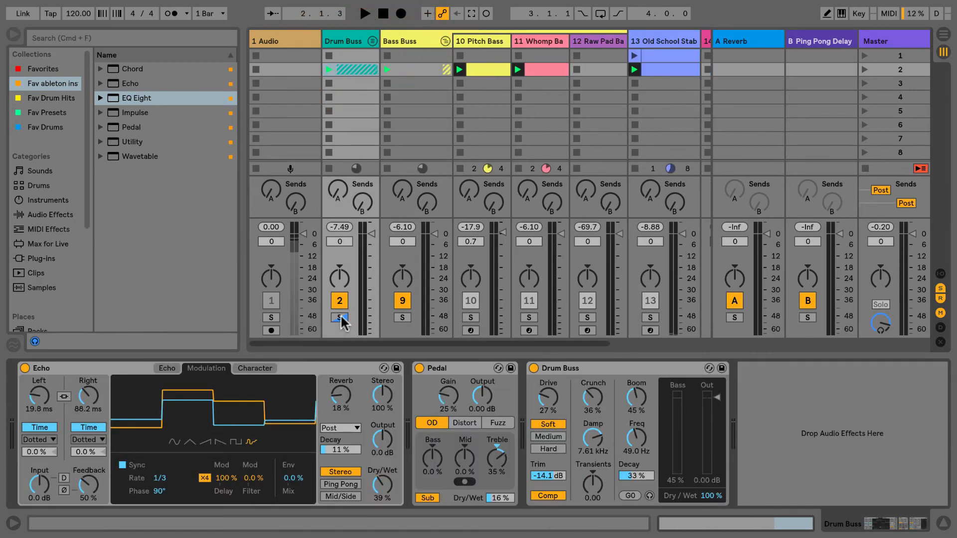
Step: Audition the drums, compare Drum Buss Comp off and on, and set drive 54%, crunch 67%, boom 70%
{"action": "left_click", "coordinate": [339, 317]}
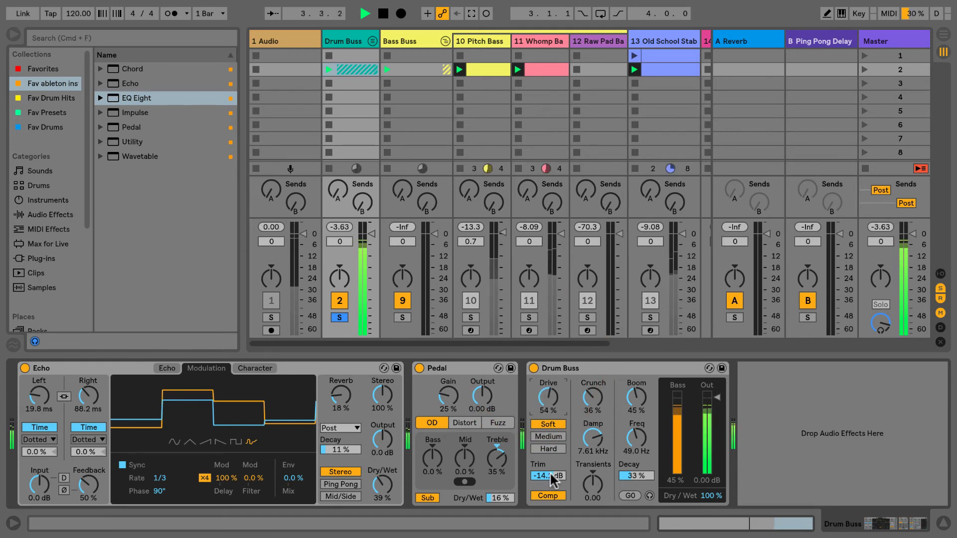
{"action": "left_click", "coordinate": [547, 496]}
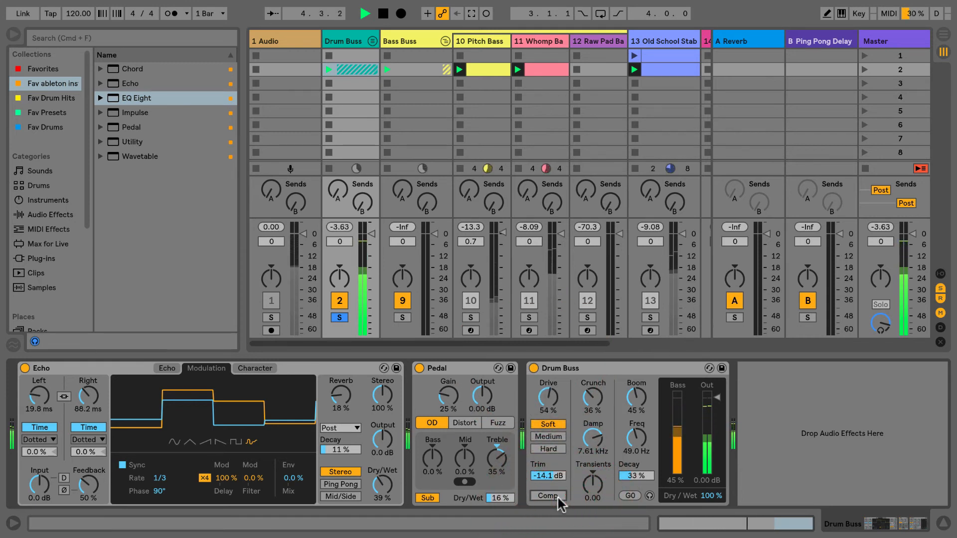
{"action": "left_click", "coordinate": [547, 495]}
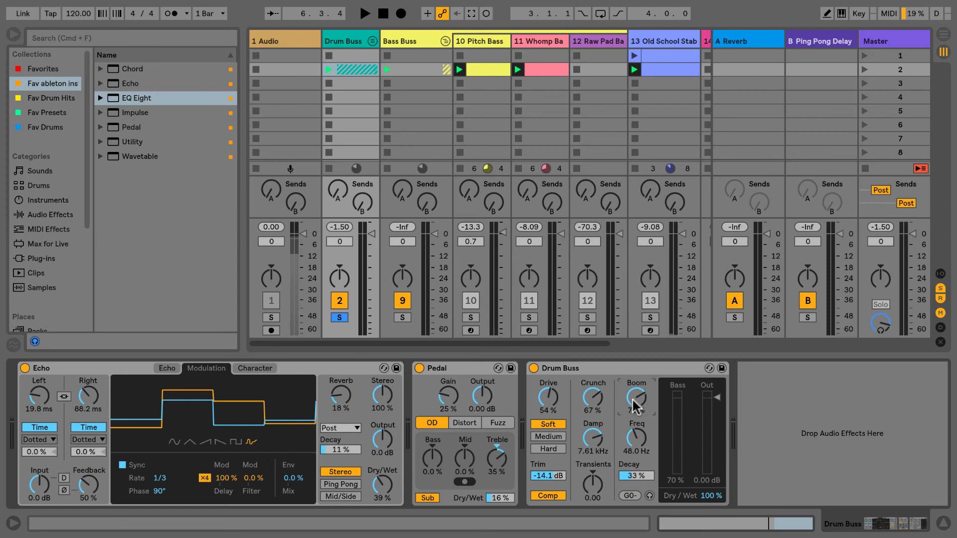
{"action": "left_click", "coordinate": [365, 13]}
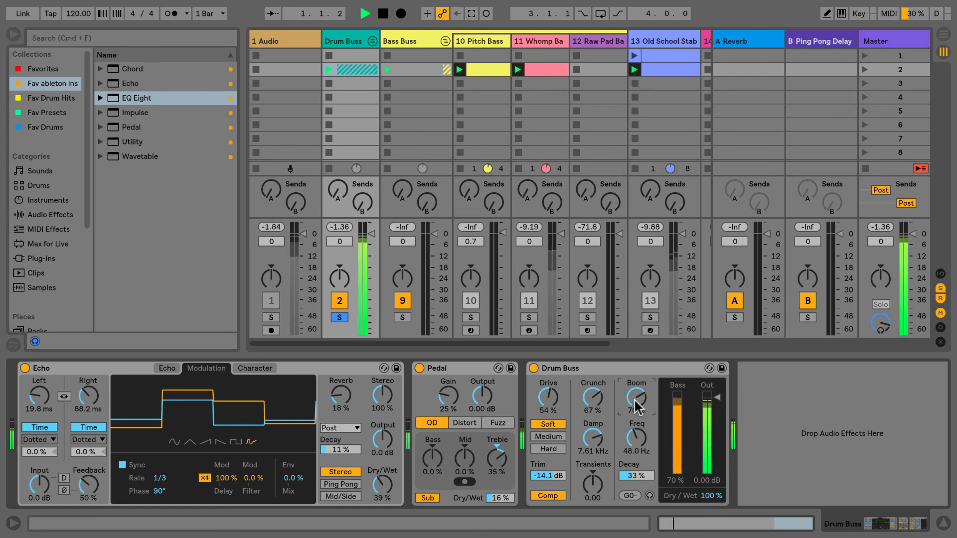
{"action": "left_click_drag", "start_coordinate": [636, 406], "coordinate": [636, 388]}
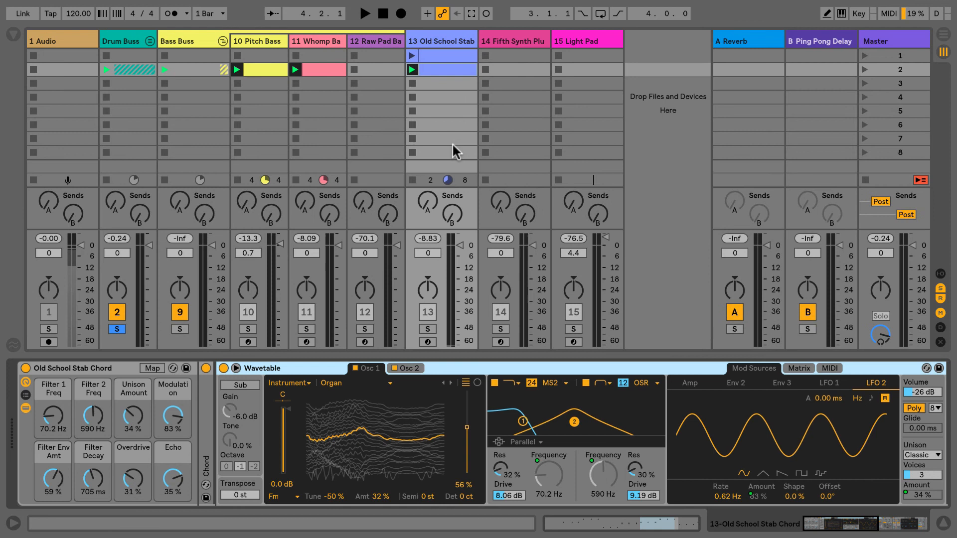
{"action": "mouse_move", "coordinate": [434, 111]}
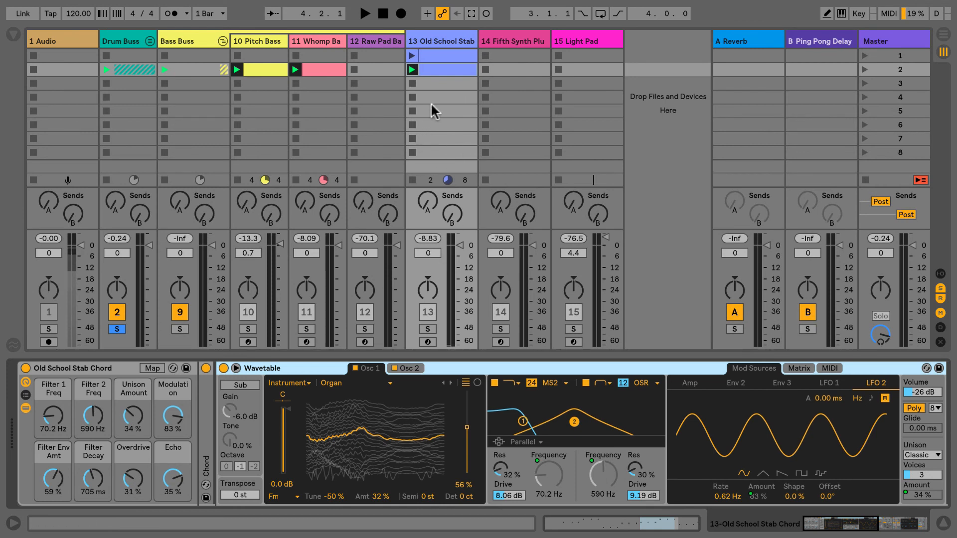